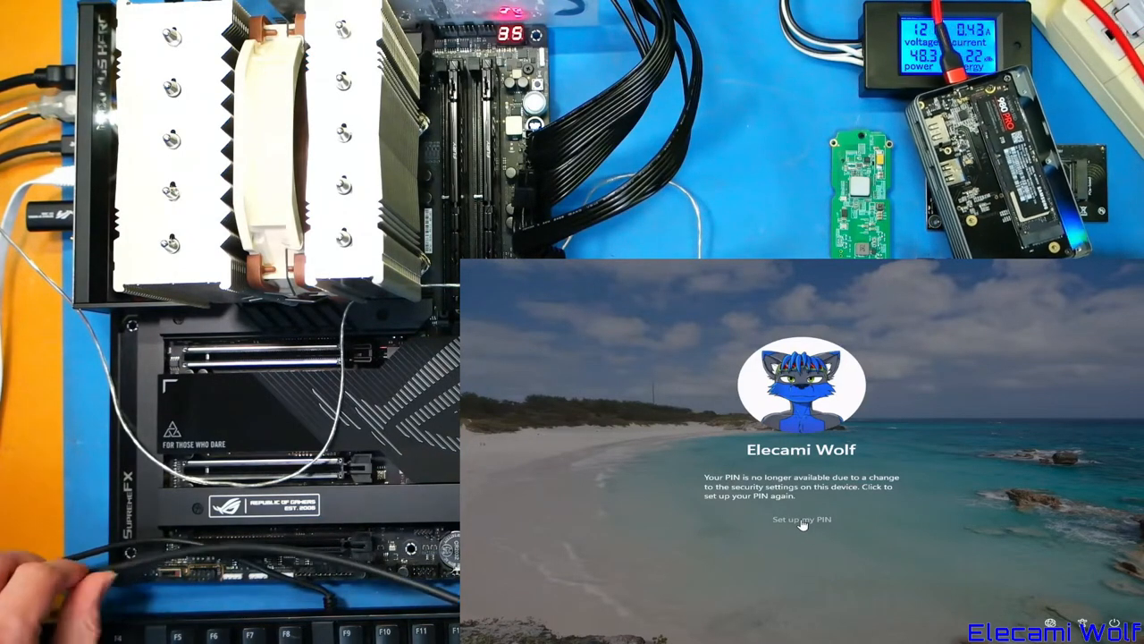
Launch CrystalDiskMark 8 from its desktop shortcut and dismiss the permission prompt.
{"action": "left_click", "coordinate": [801, 519]}
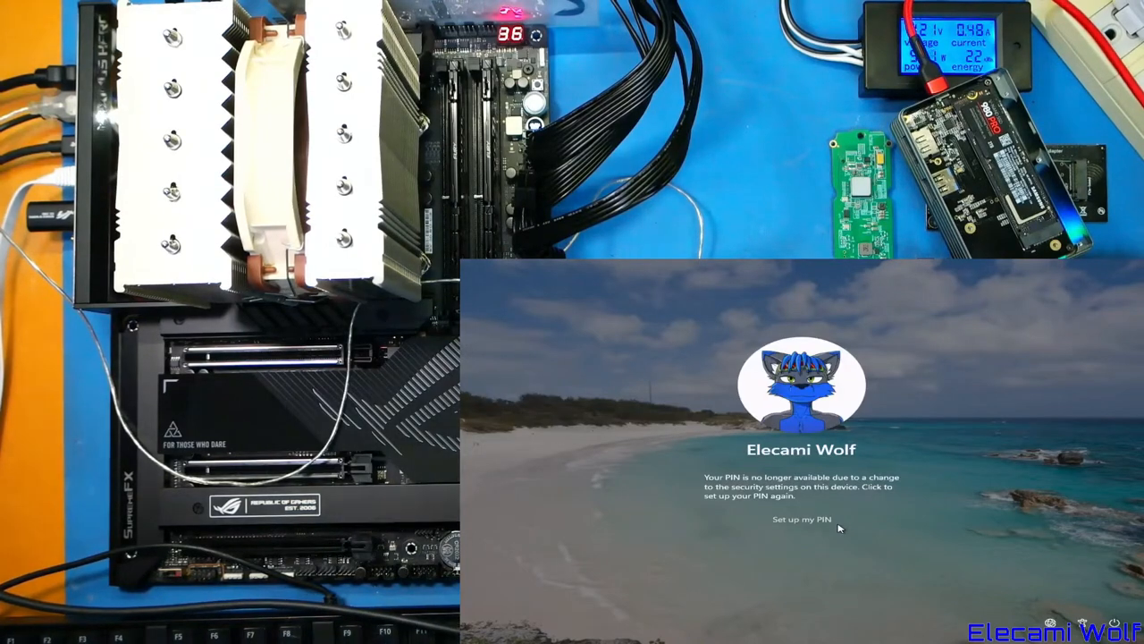
{"action": "left_click", "coordinate": [800, 518]}
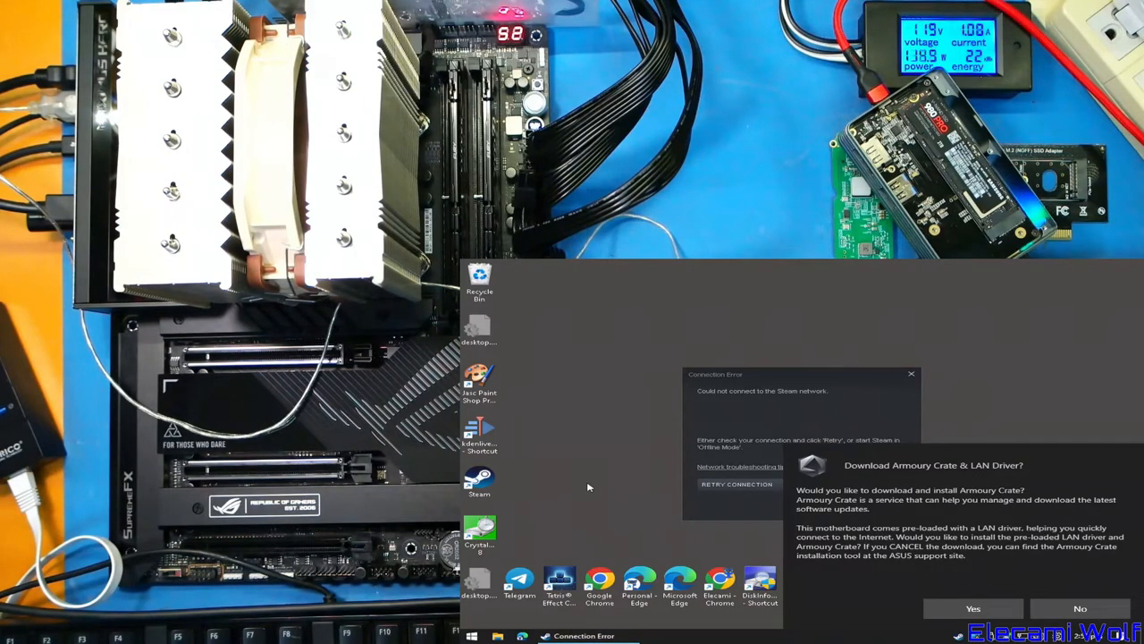
{"action": "mouse_move", "coordinate": [612, 494]}
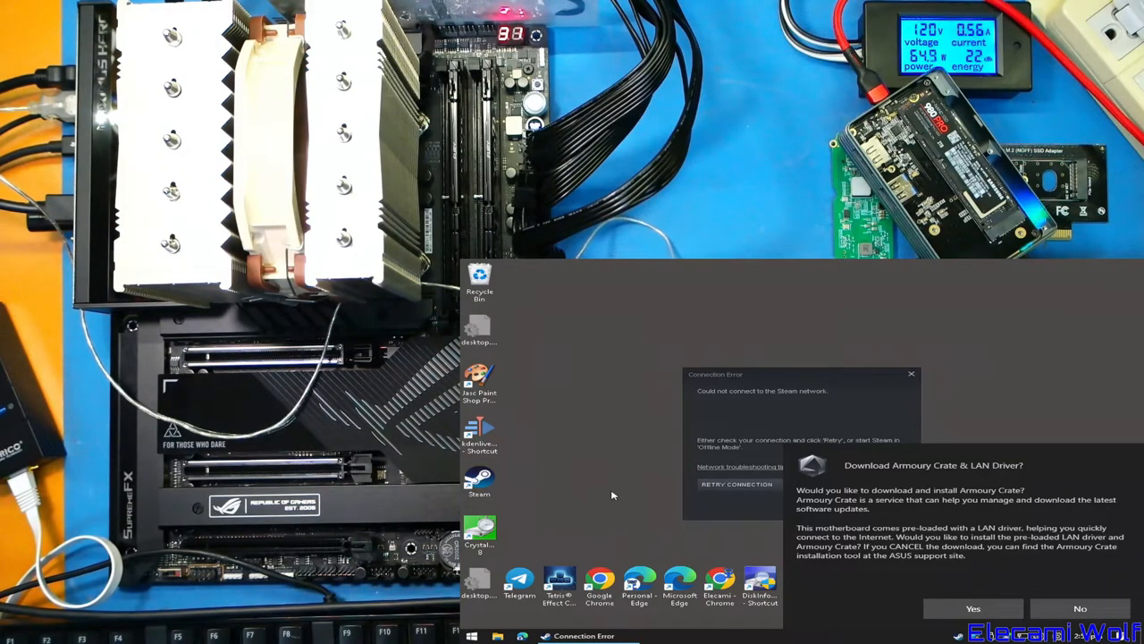
{"action": "mouse_move", "coordinate": [777, 543]}
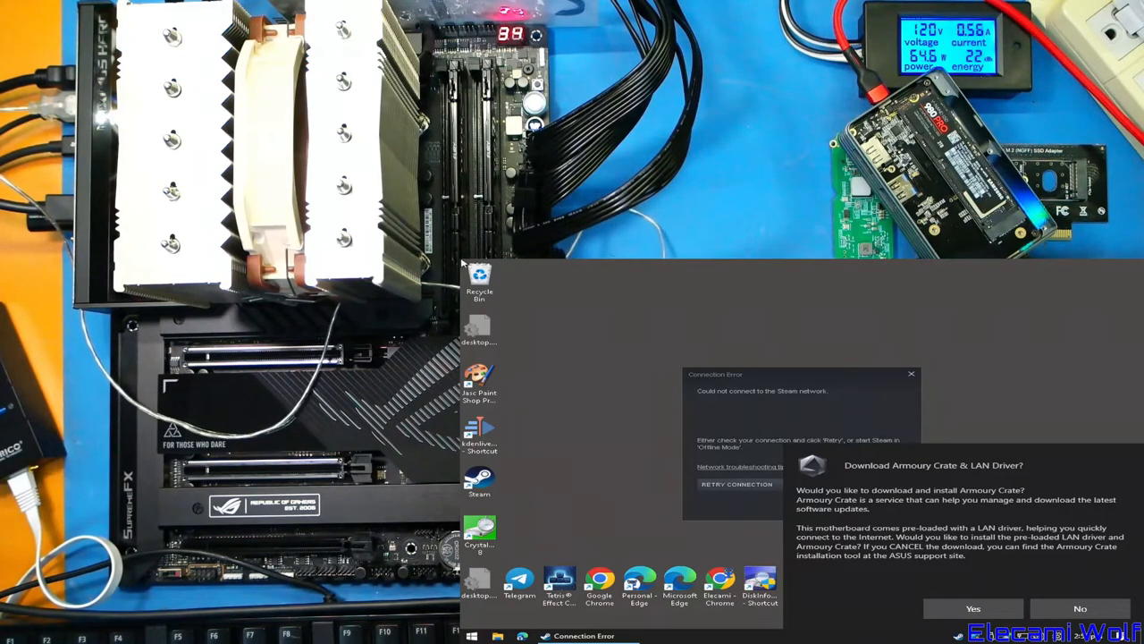
{"action": "mouse_move", "coordinate": [531, 363]}
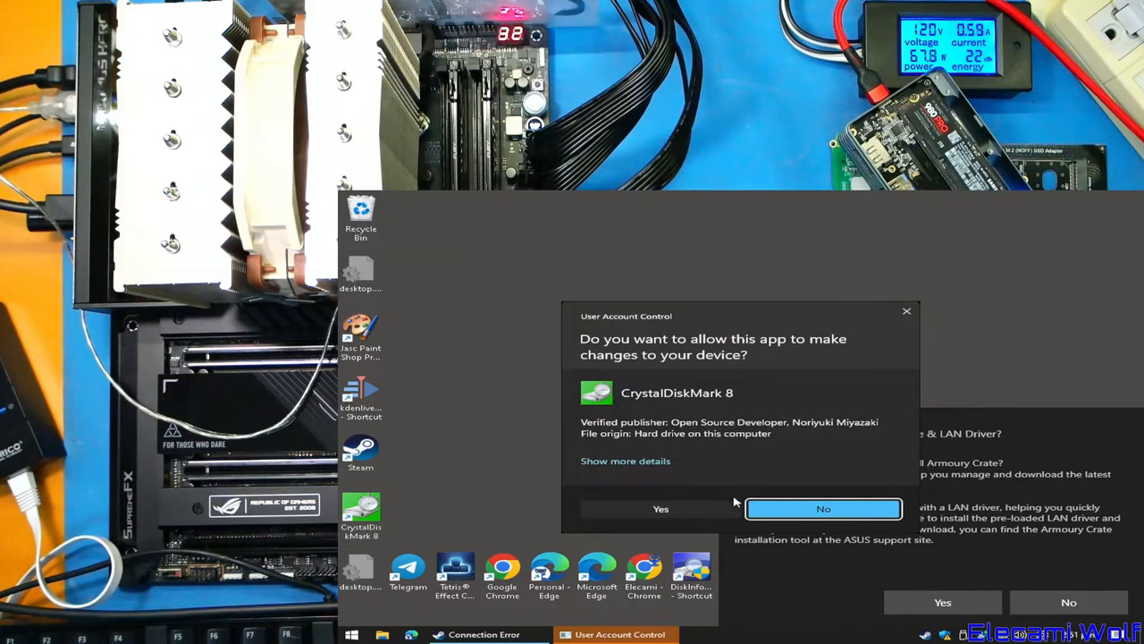
{"action": "left_click", "coordinate": [823, 508]}
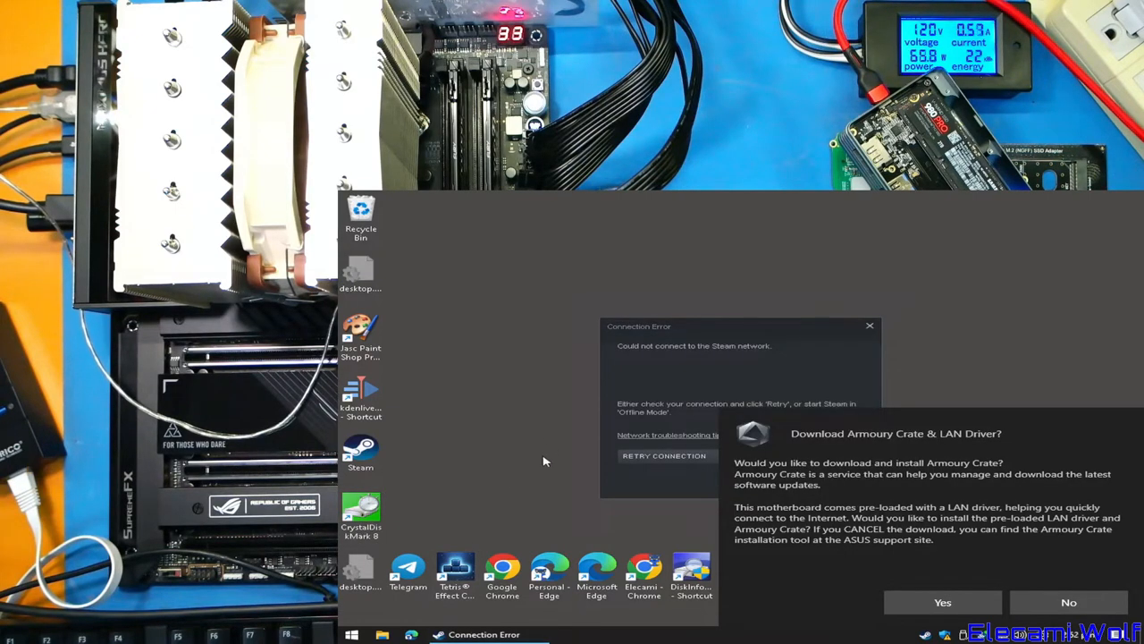
Right-click the CrystalDiskMark 8 desktop shortcut to launch the benchmark tool.
{"action": "right_click", "coordinate": [544, 460]}
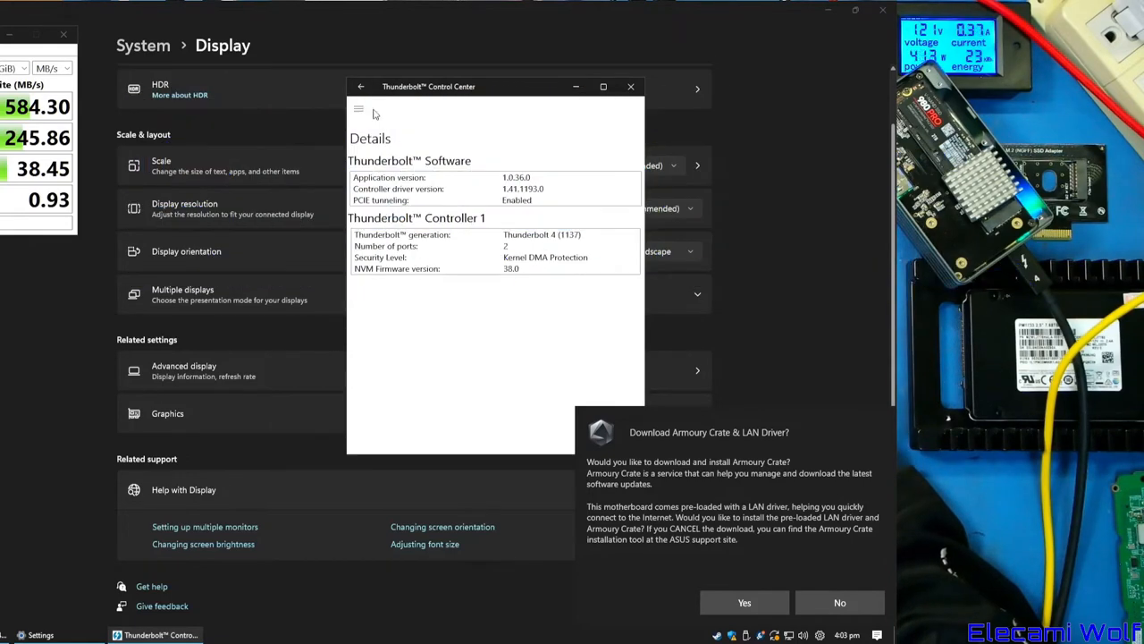
Show the attached Thunderbolt devices, listing Intel Tamales module2 on Port 1.
{"action": "left_click", "coordinate": [359, 109]}
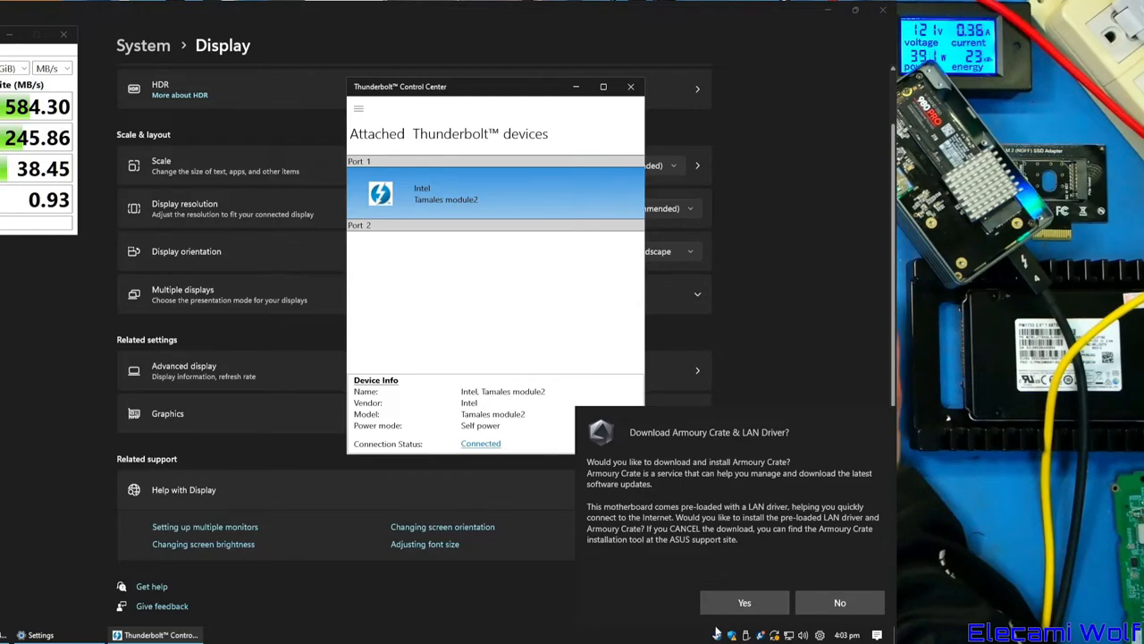
{"action": "mouse_move", "coordinate": [724, 594]}
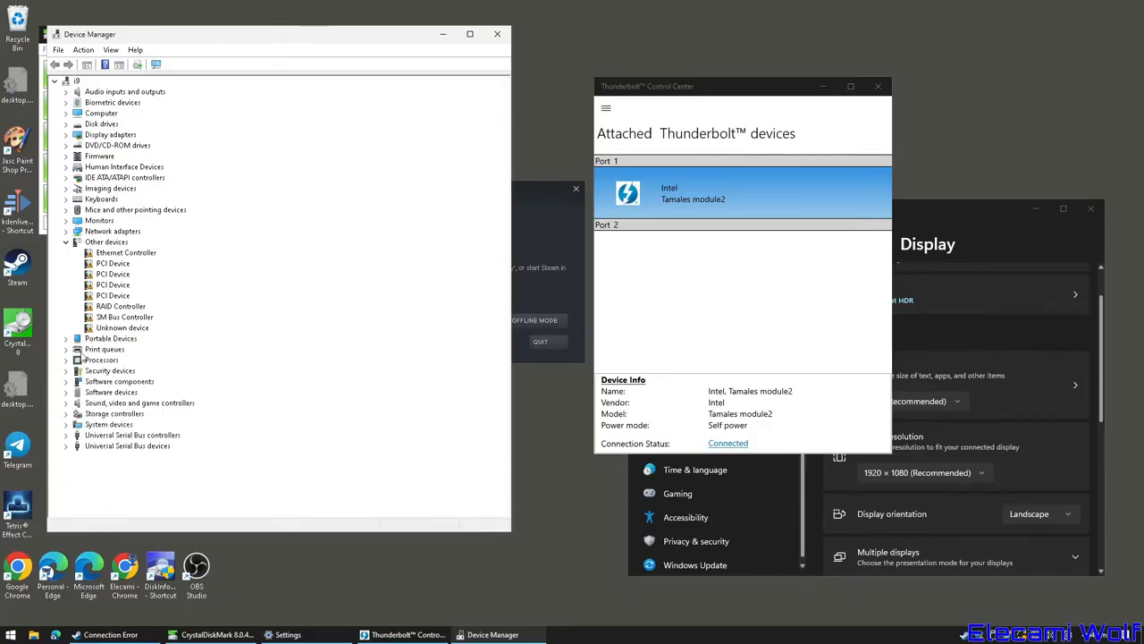
Open Samsung SSD 980 PRO 2TB properties under Disk drives in Device Manager.
{"action": "double_click", "coordinate": [137, 135]}
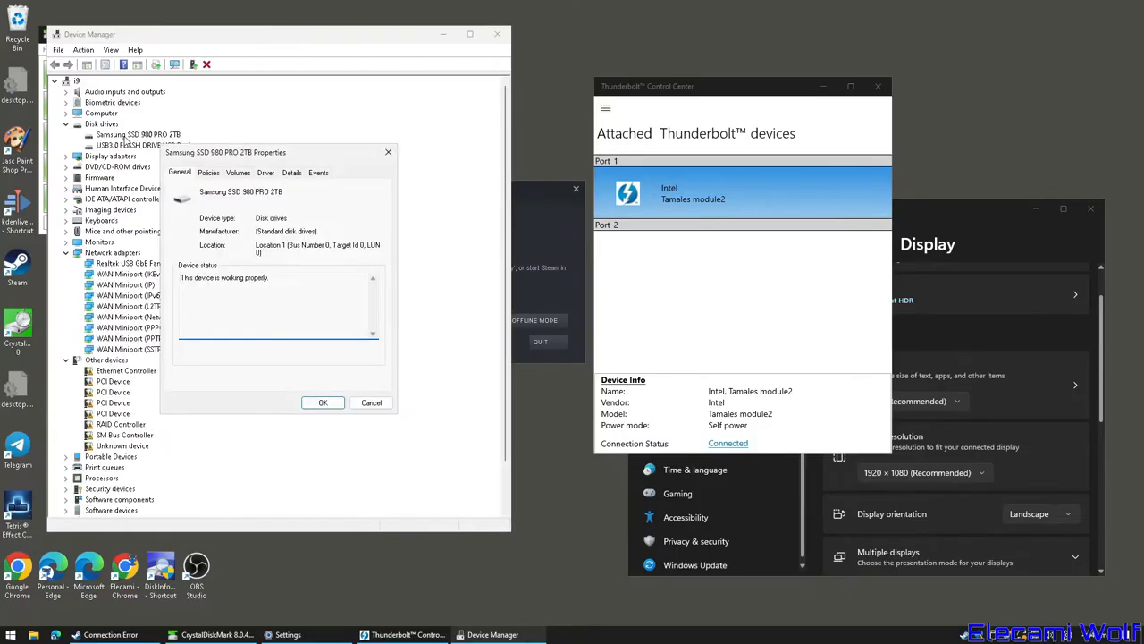